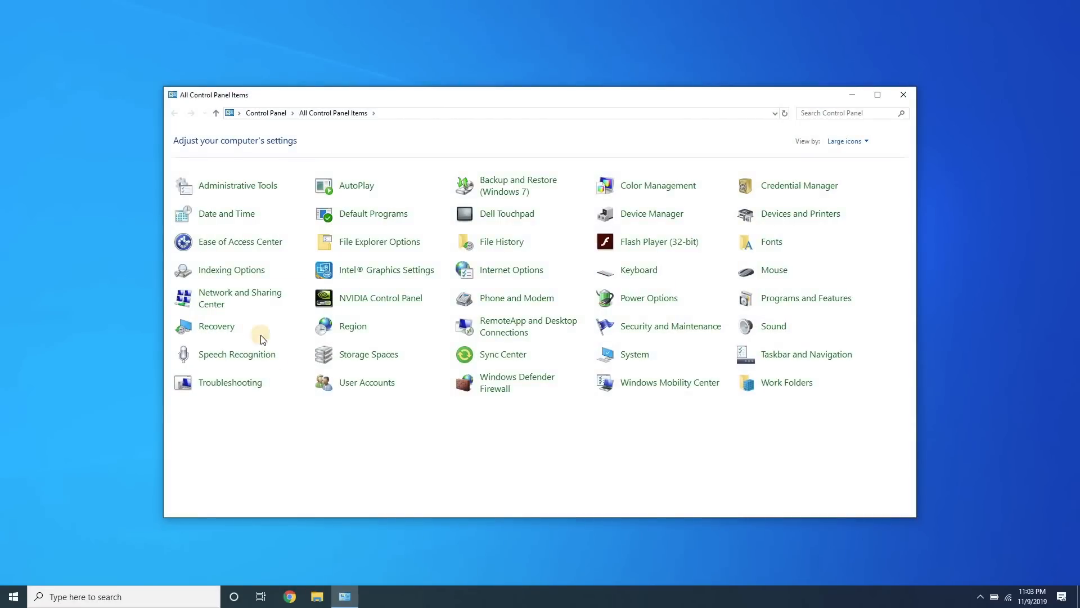
Browse Troubleshooting to the Hardware and Sound list and launch the Playing Audio troubleshooter
{"action": "left_click", "coordinate": [230, 383]}
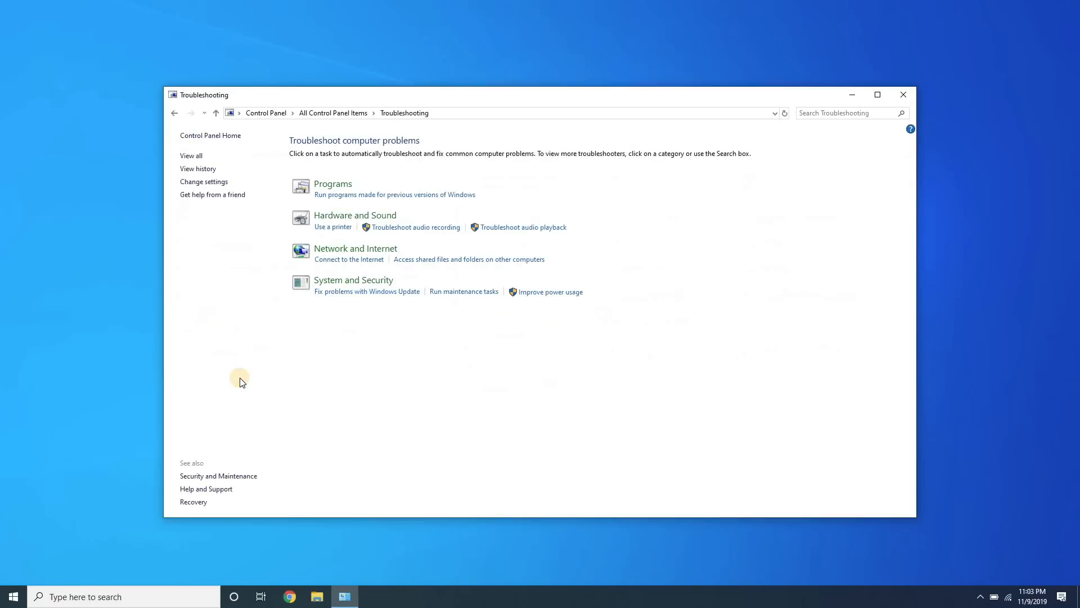
{"action": "mouse_move", "coordinate": [356, 244]}
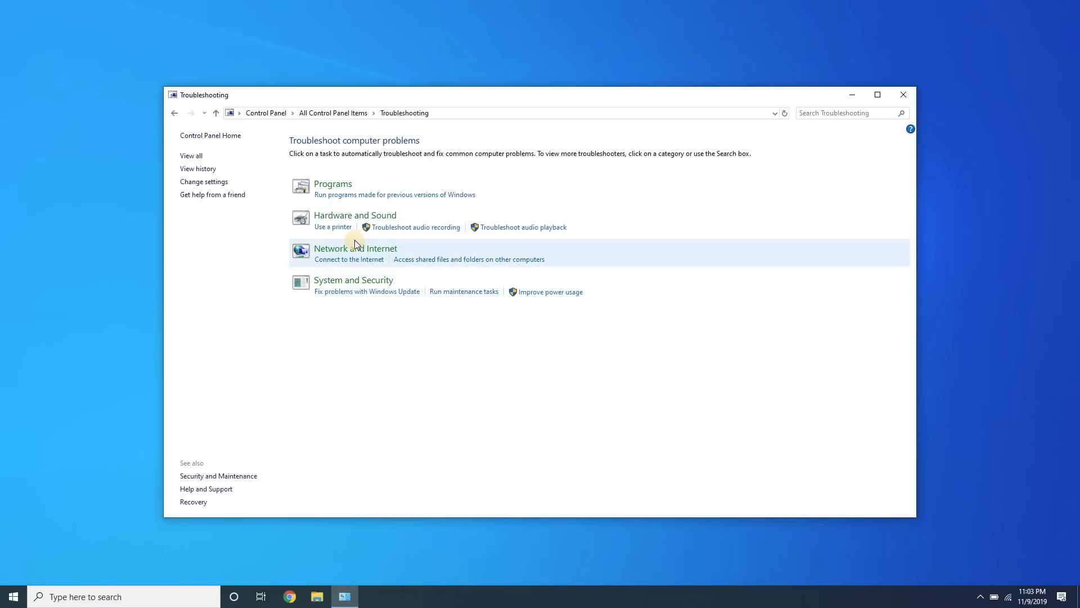
{"action": "mouse_move", "coordinate": [346, 232]}
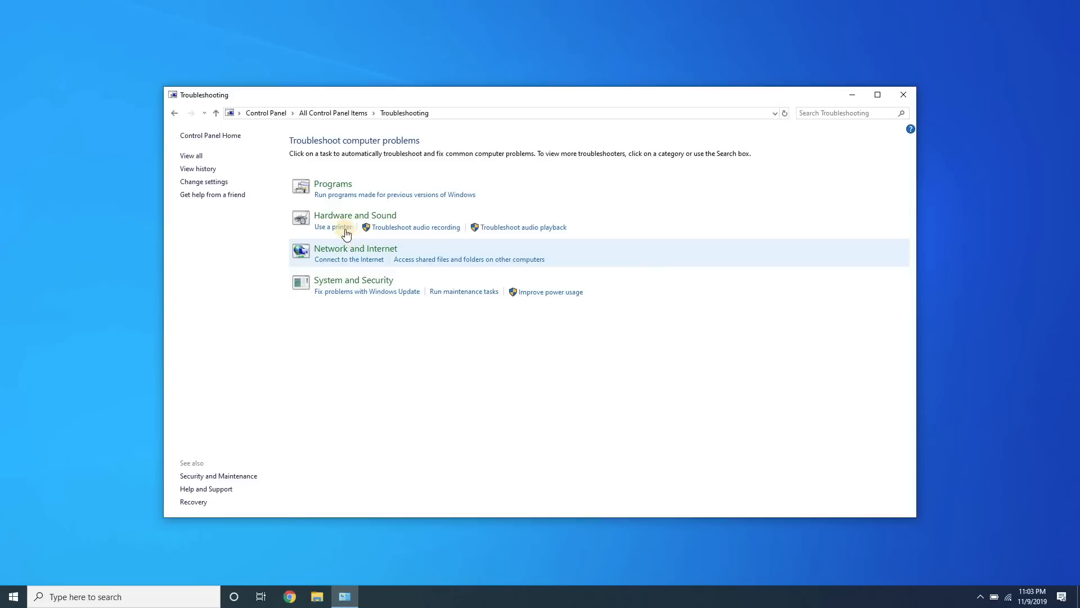
{"action": "left_click", "coordinate": [354, 215]}
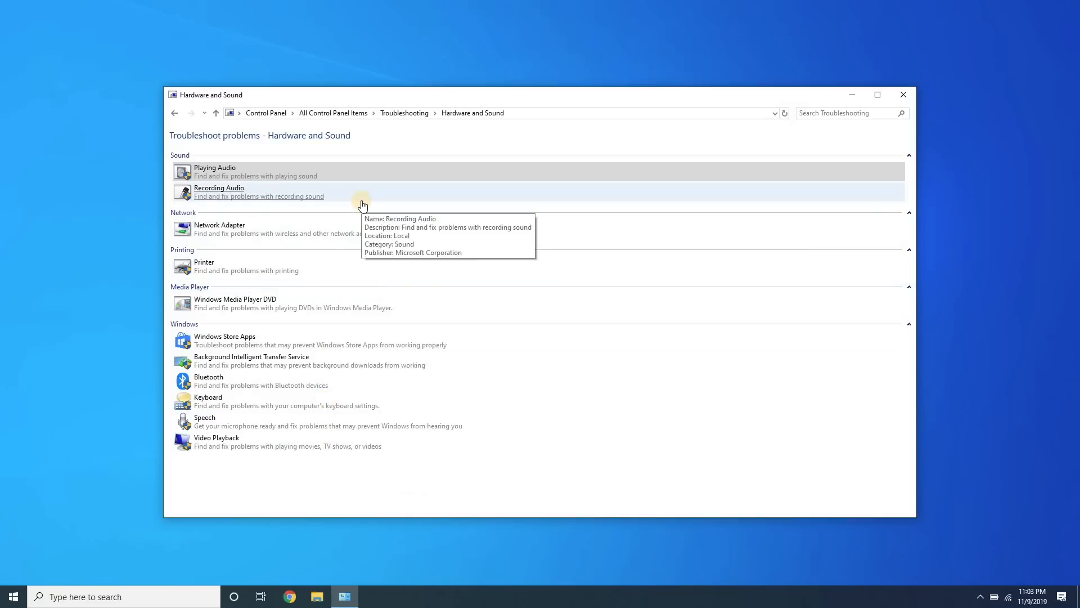
{"action": "mouse_move", "coordinate": [316, 271]}
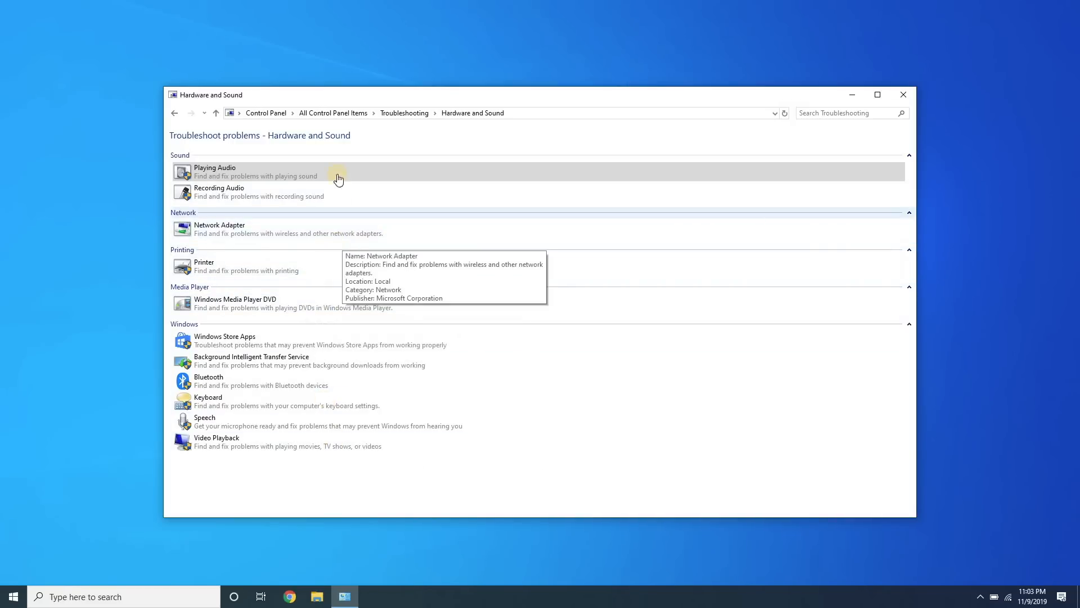
{"action": "left_click", "coordinate": [903, 93]}
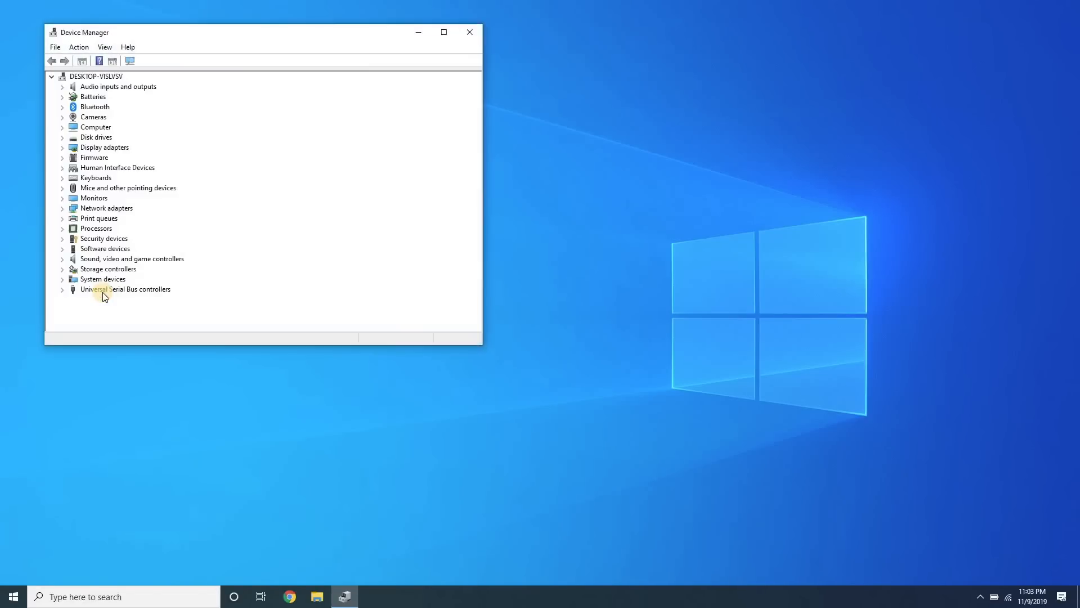
{"action": "mouse_move", "coordinate": [160, 169]}
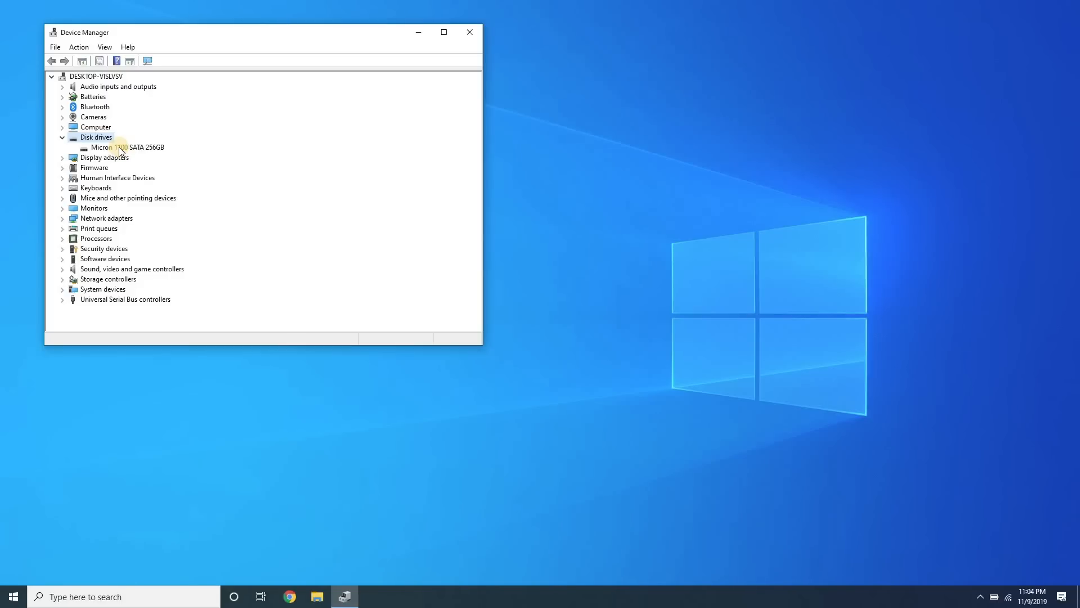
Bring up the context menu for the Micron 1100 SATA 256GB disk drive
{"action": "right_click", "coordinate": [121, 147]}
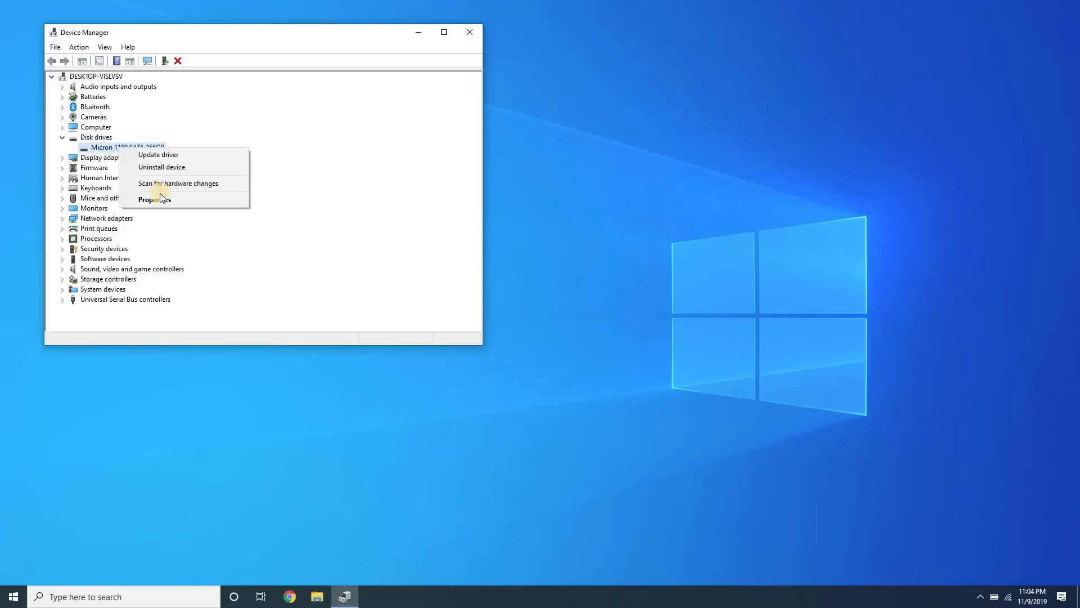
{"action": "mouse_move", "coordinate": [169, 167]}
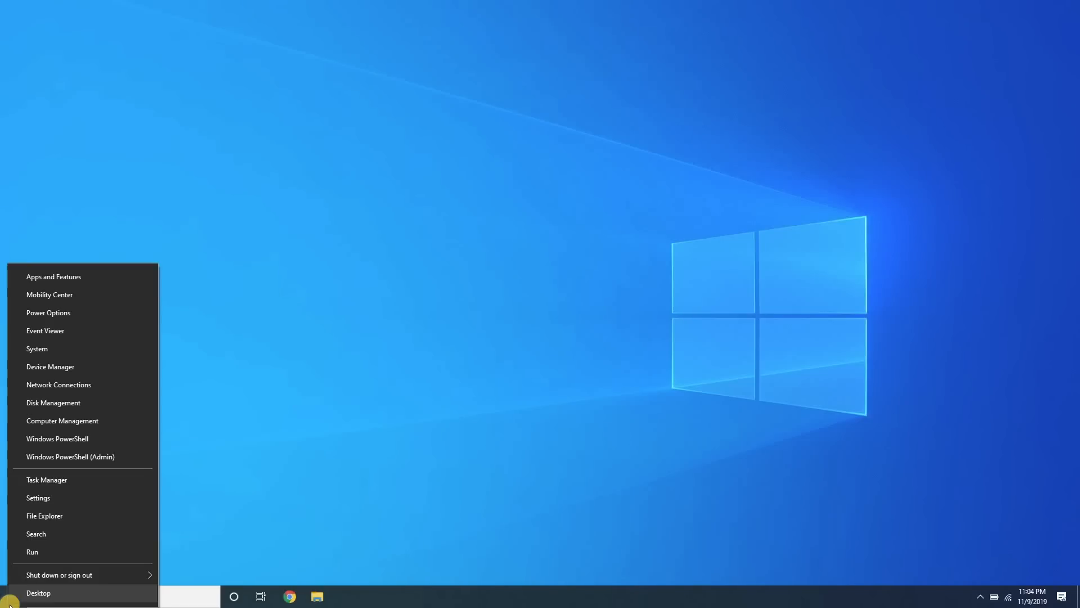
{"action": "mouse_move", "coordinate": [63, 404]}
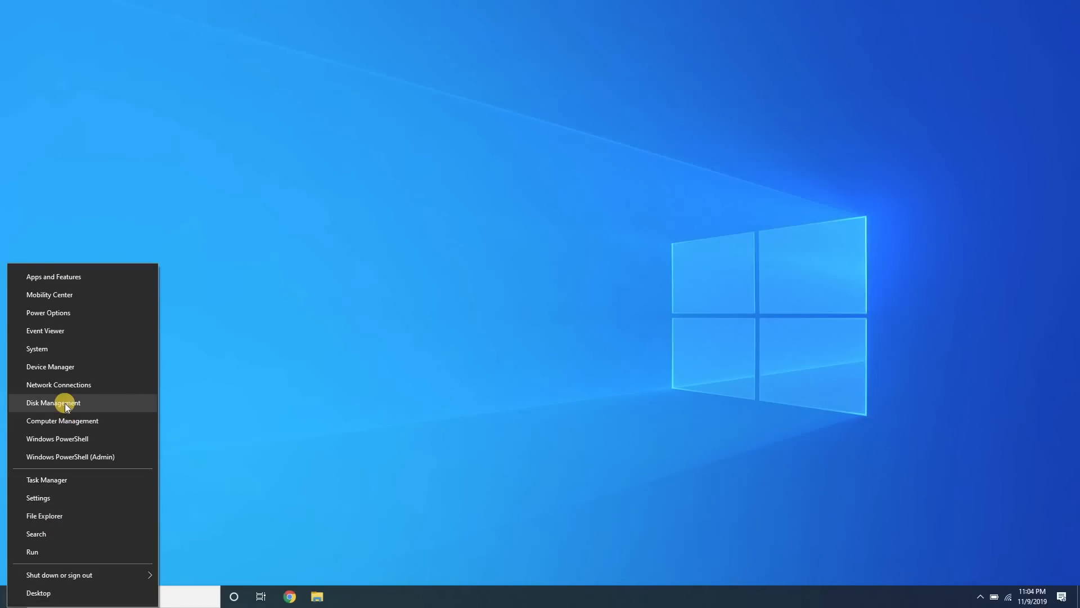
{"action": "mouse_move", "coordinate": [64, 369]}
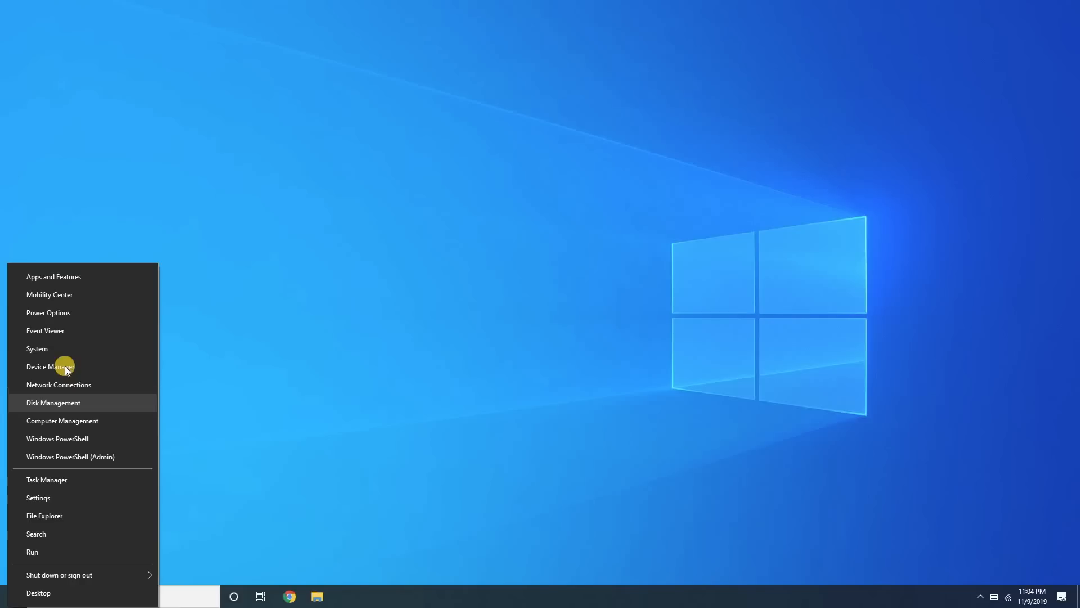
Search automatically for updated drivers for the Intel USB 3.0 eXtensible Host Controller
{"action": "left_click", "coordinate": [50, 367]}
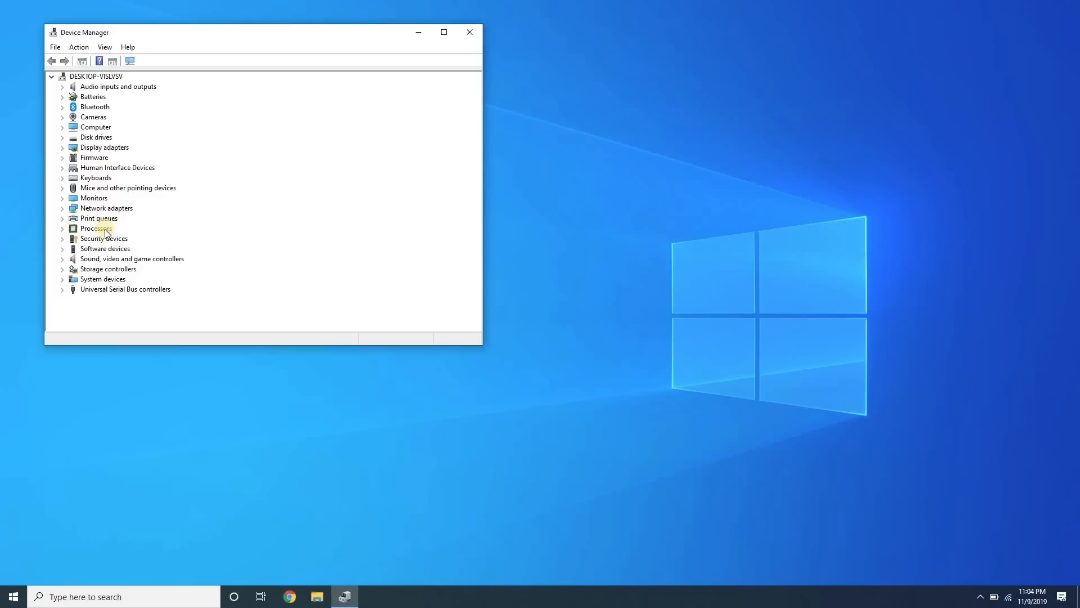
{"action": "mouse_move", "coordinate": [116, 293]}
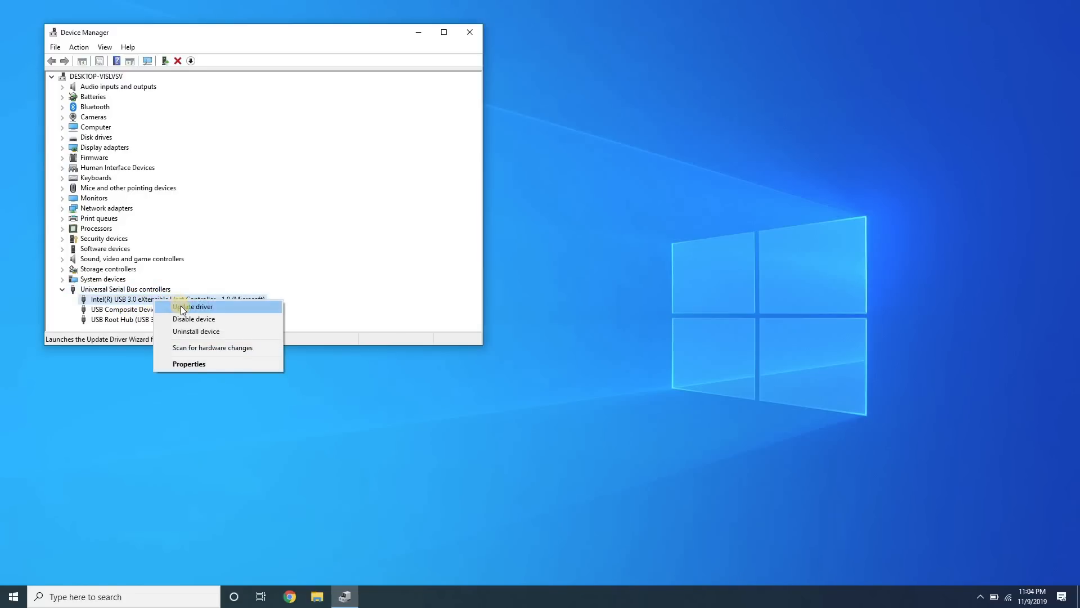
{"action": "left_click", "coordinate": [192, 307]}
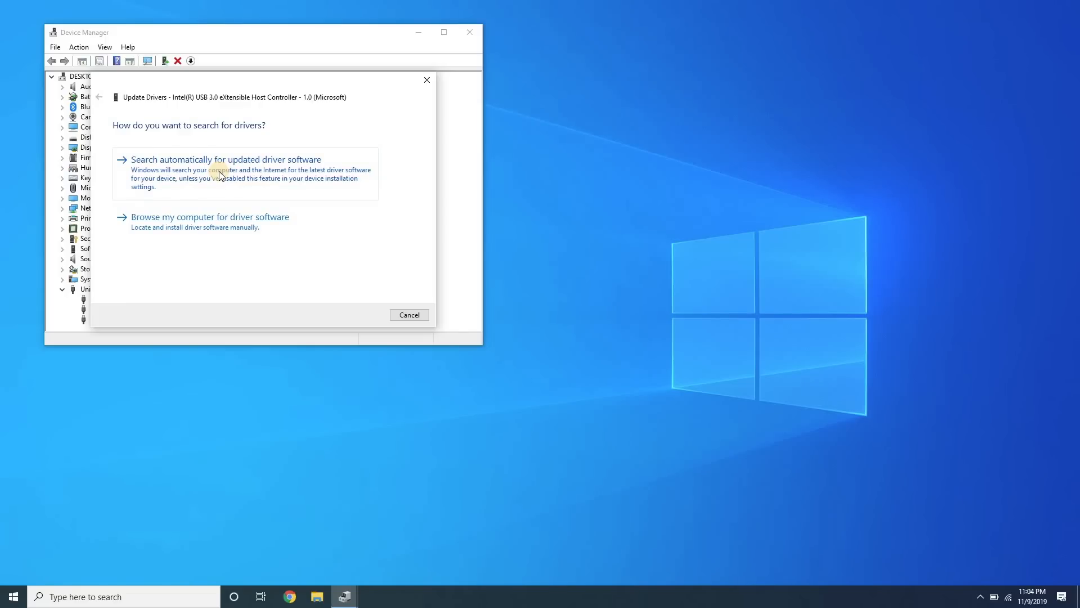
{"action": "left_click", "coordinate": [224, 159]}
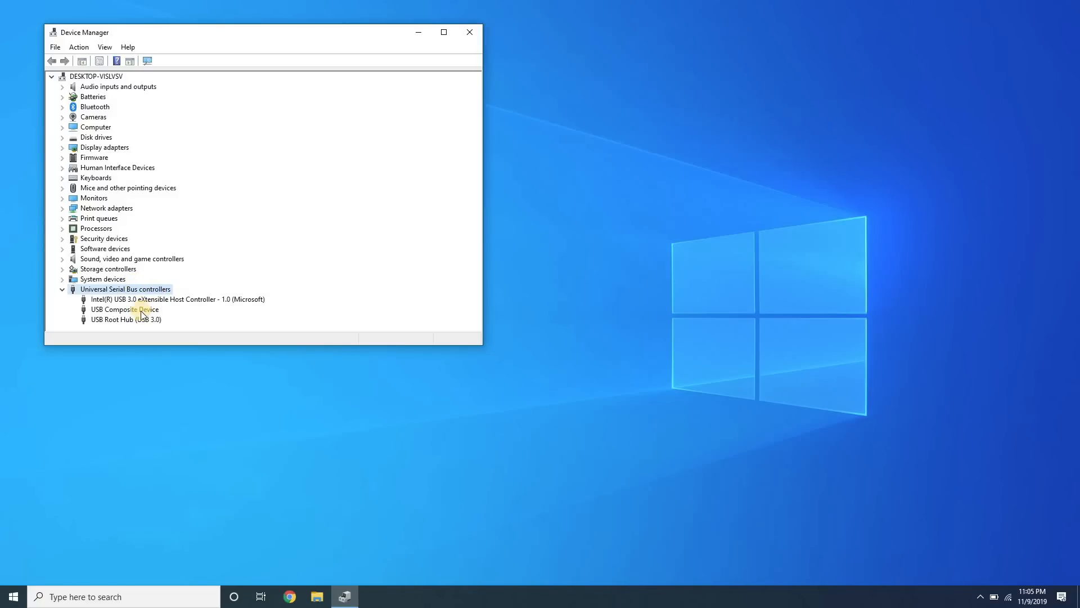
Reopen Device Manager through Windows search, with USB controllers listed
{"action": "right_click", "coordinate": [151, 300]}
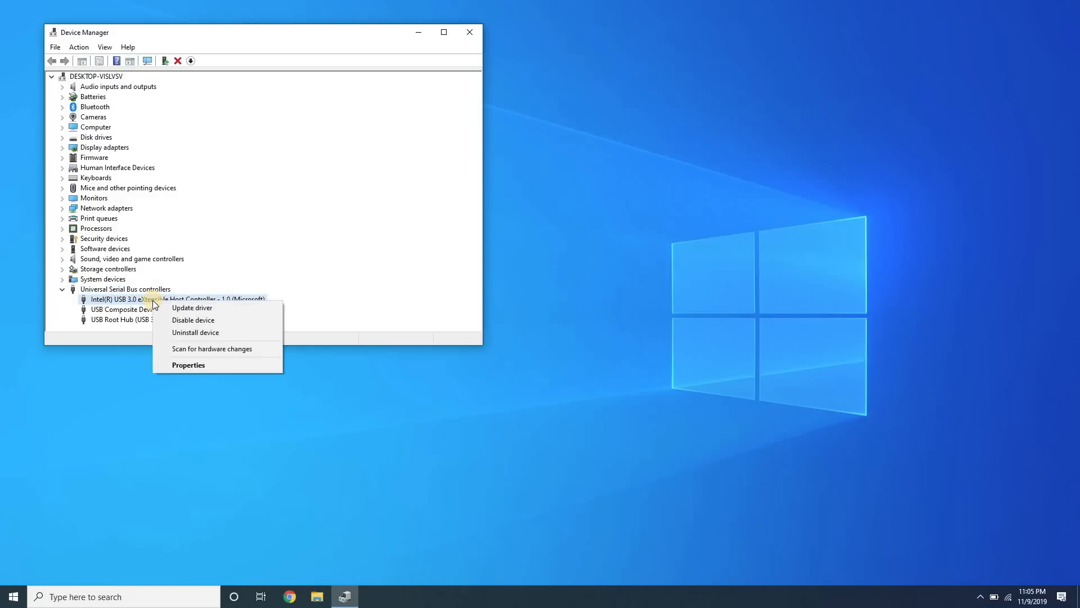
{"action": "mouse_move", "coordinate": [195, 332]}
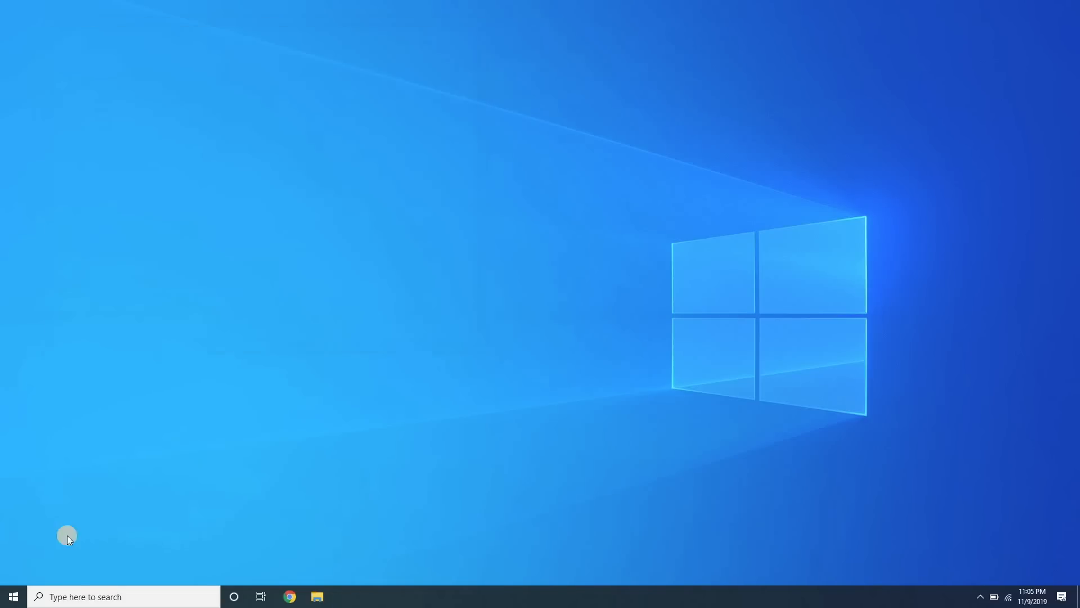
{"action": "left_click", "coordinate": [12, 596]}
{"action": "type", "text": "device"}
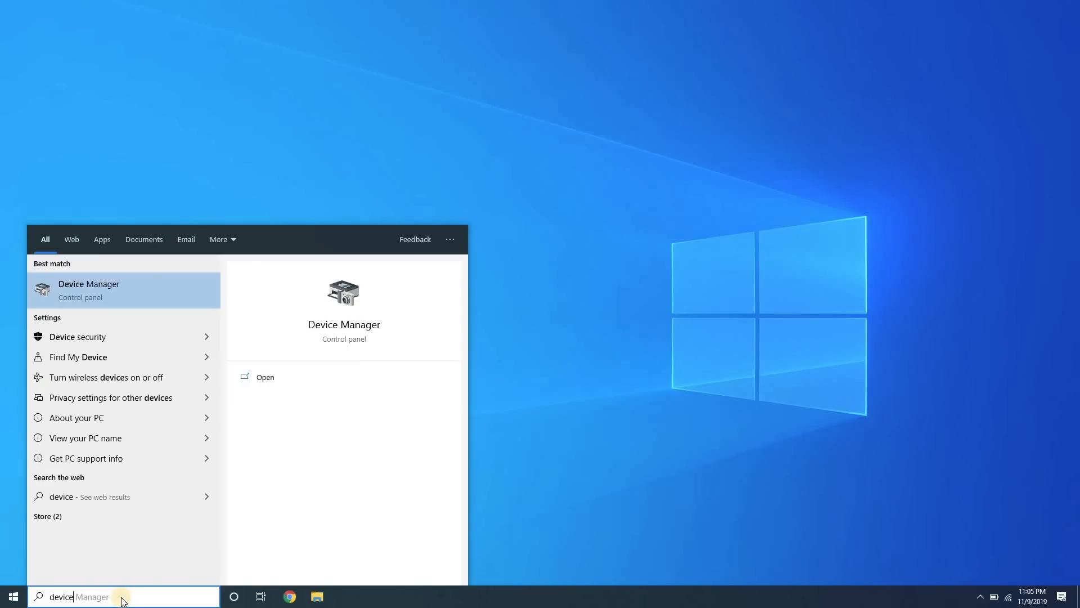
{"action": "left_click", "coordinate": [89, 291]}
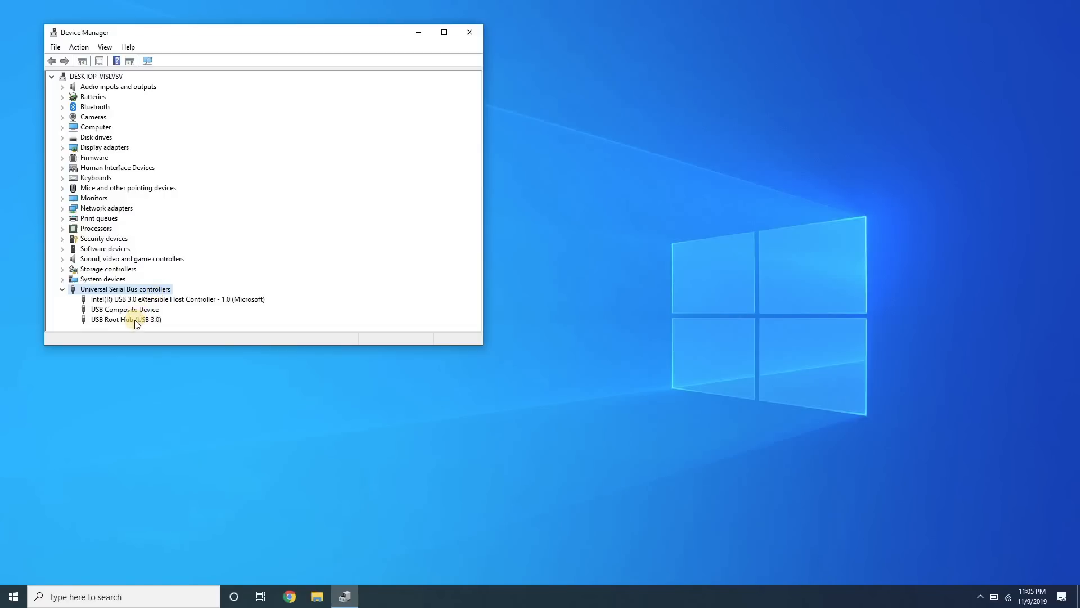
Uncheck 'Allow the computer to turn off this device' for USB Root Hub (USB 3.0)
{"action": "right_click", "coordinate": [135, 320]}
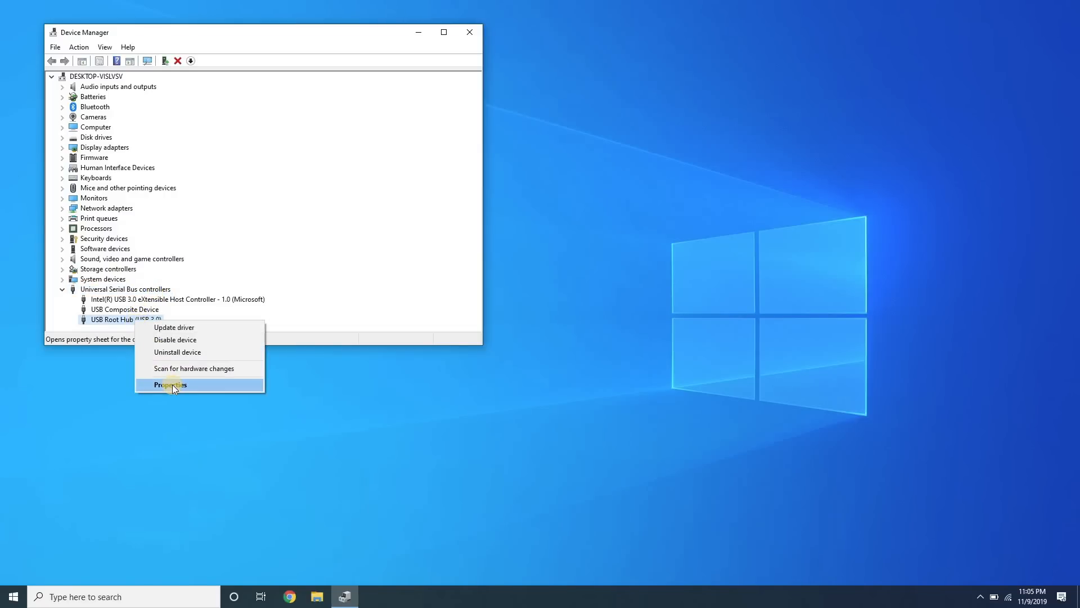
{"action": "left_click", "coordinate": [170, 384]}
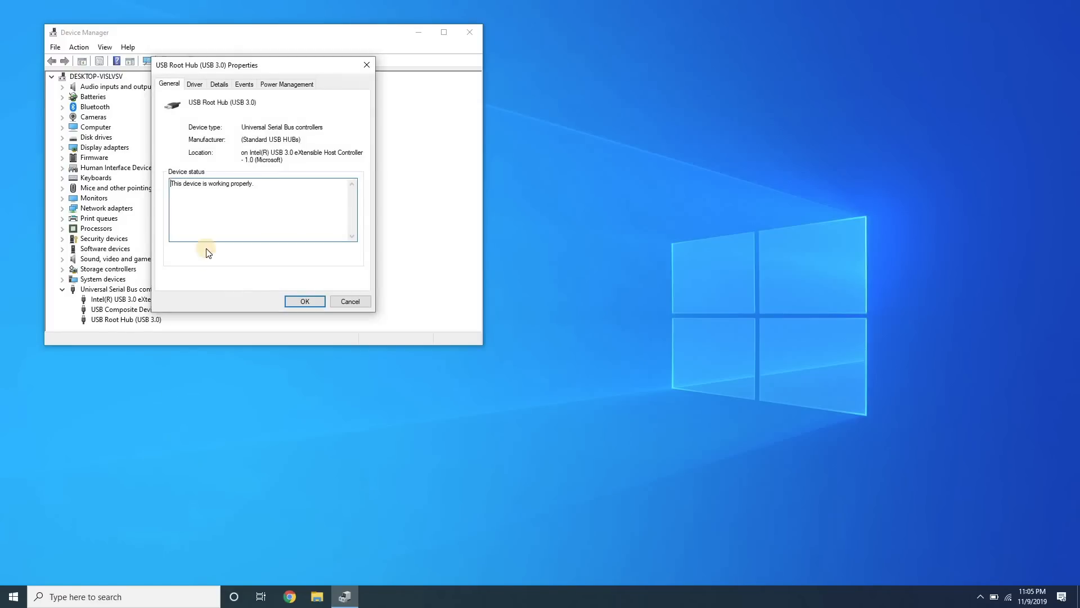
{"action": "left_click", "coordinate": [286, 84]}
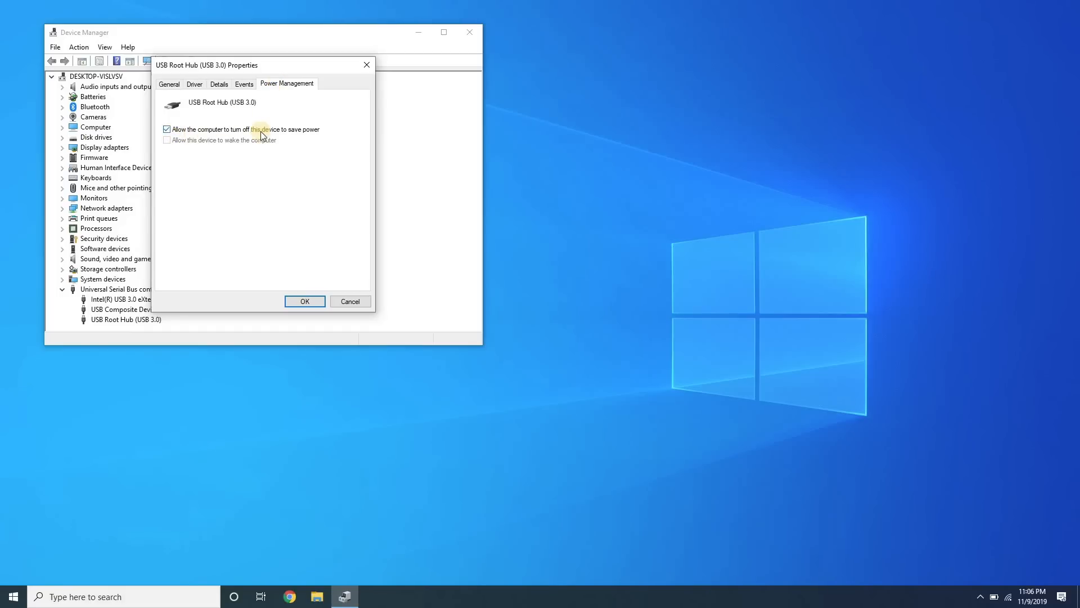
{"action": "left_click", "coordinate": [166, 130]}
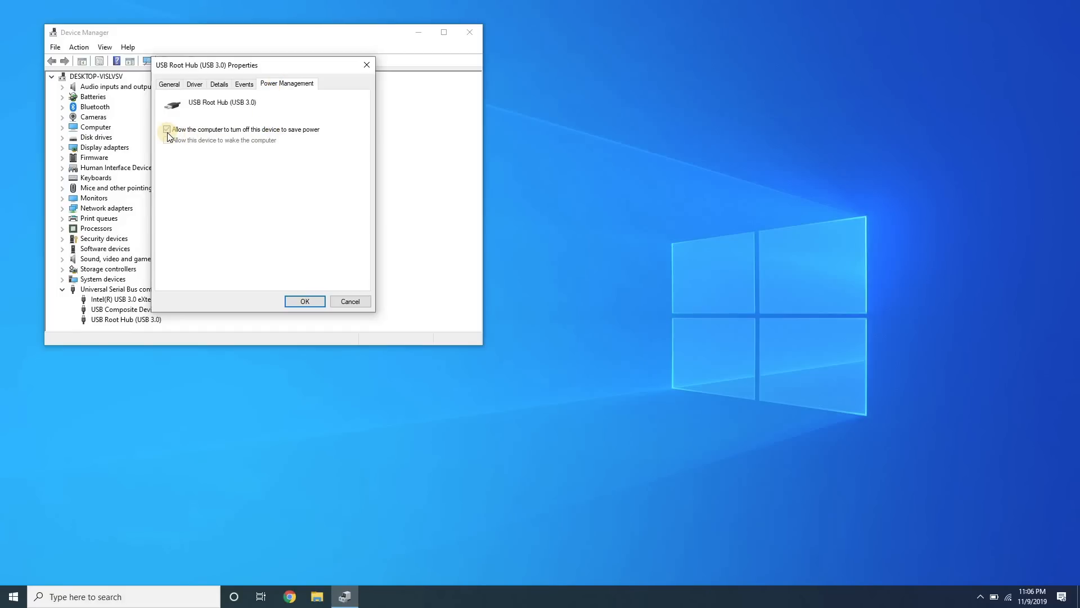
{"action": "left_click", "coordinate": [304, 301]}
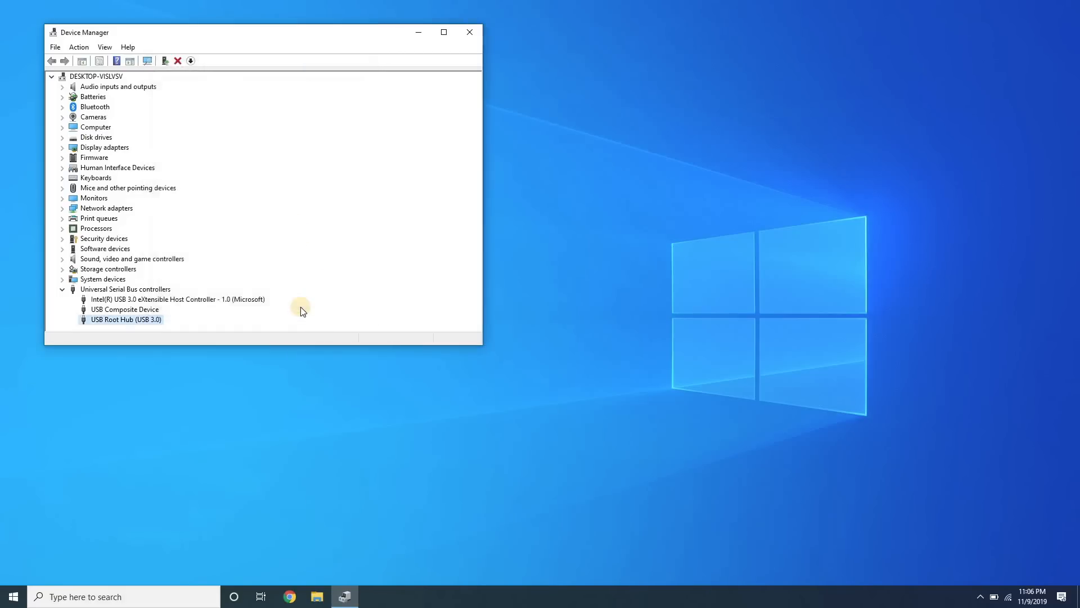
{"action": "type", "text": "control Panel"}
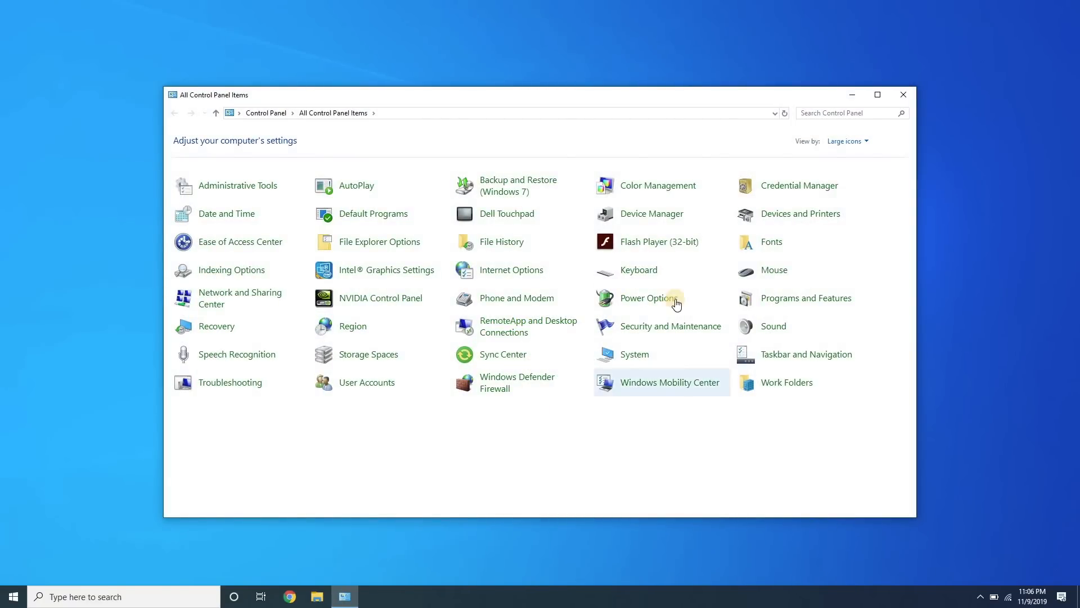
Open Power Options and the advanced settings of the More Power plan
{"action": "left_click", "coordinate": [647, 297]}
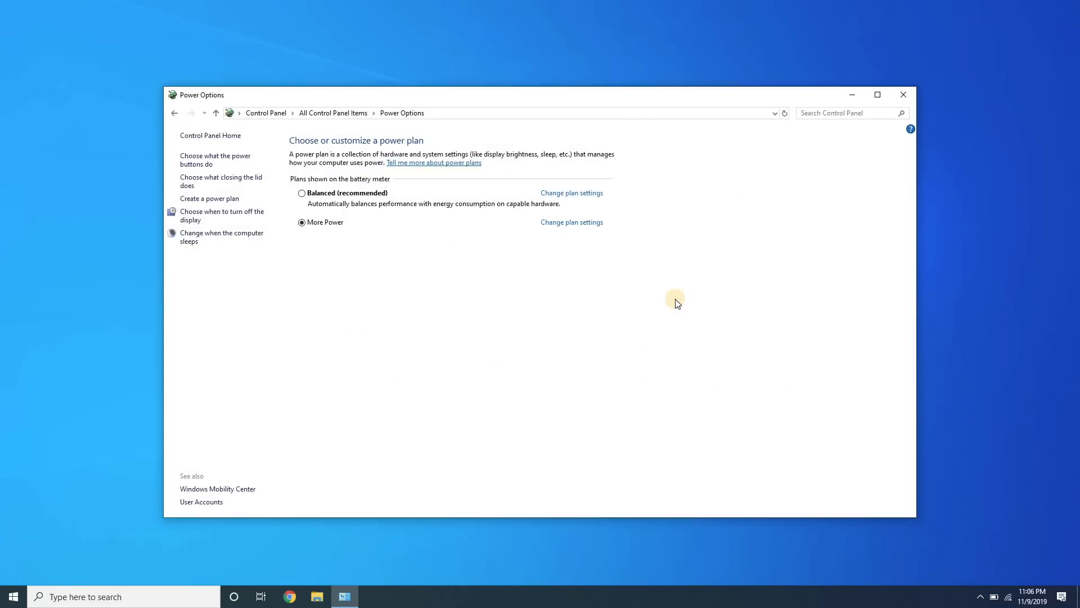
{"action": "mouse_move", "coordinate": [587, 193]}
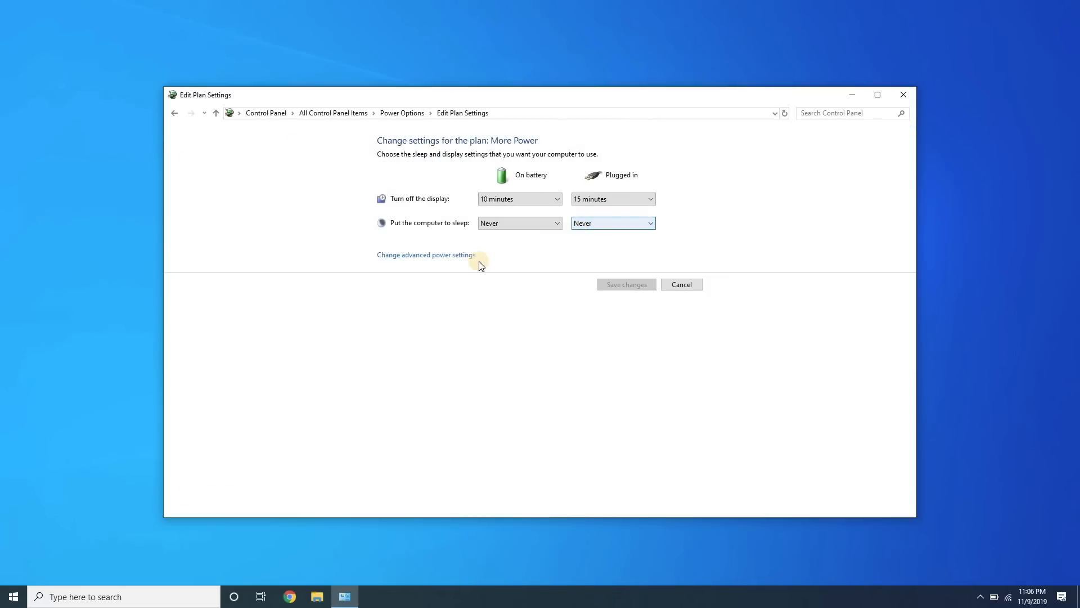
{"action": "left_click", "coordinate": [425, 255]}
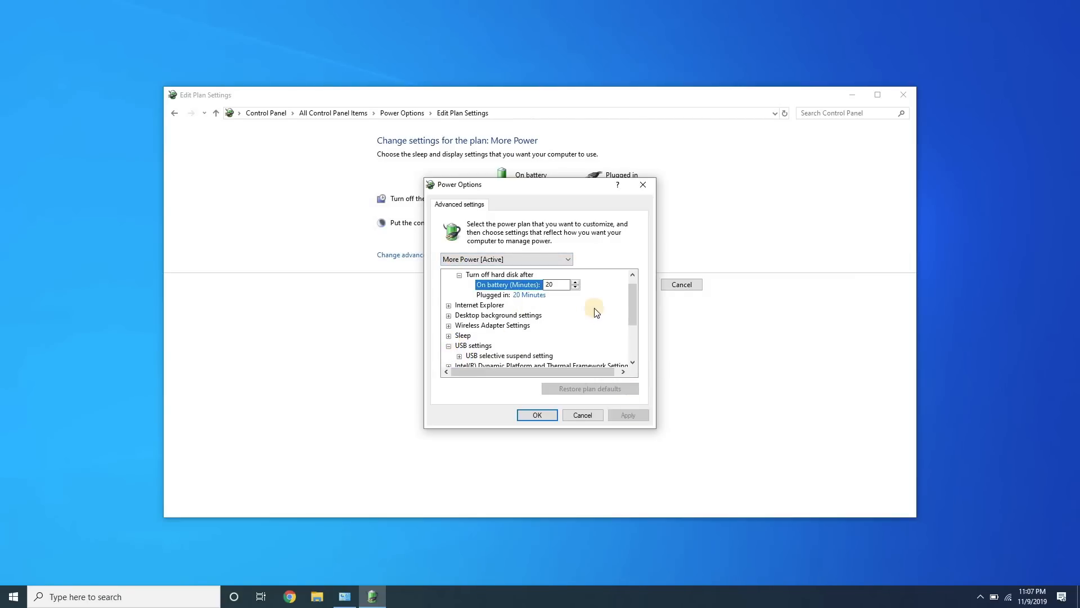
Set USB selective suspend to Disabled for both On battery and Plugged in
{"action": "scroll", "scroll_direction": "down", "scroll_amount": 3}
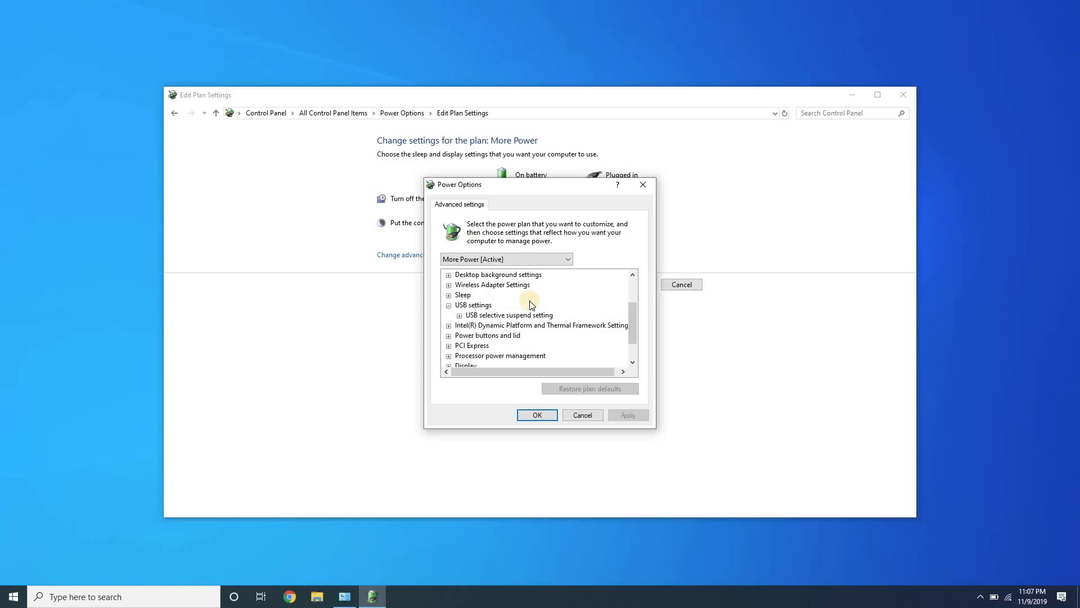
{"action": "left_click", "coordinate": [458, 315]}
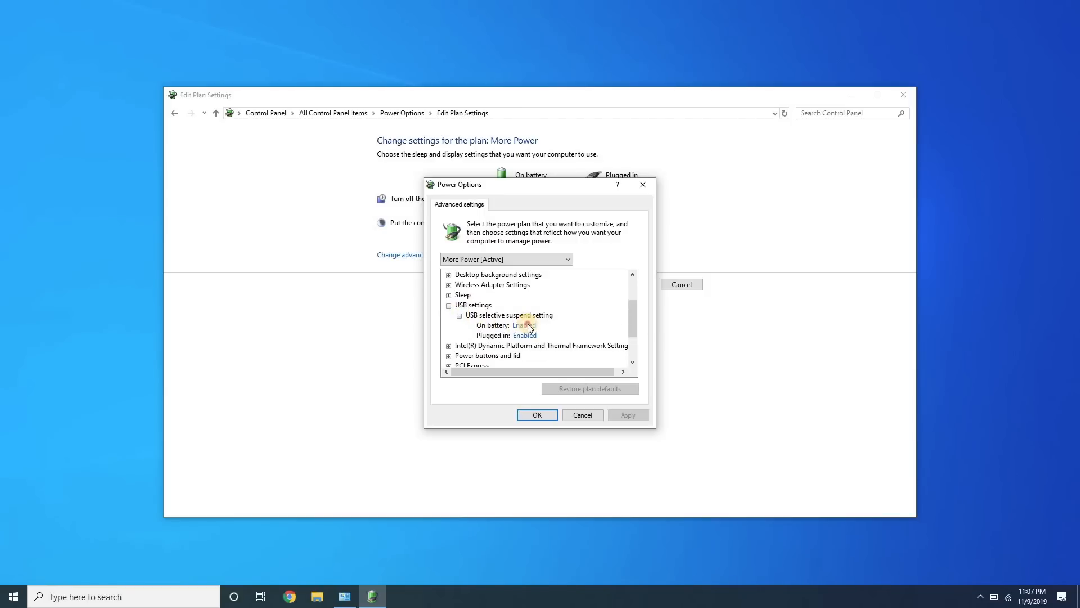
{"action": "left_click", "coordinate": [524, 325]}
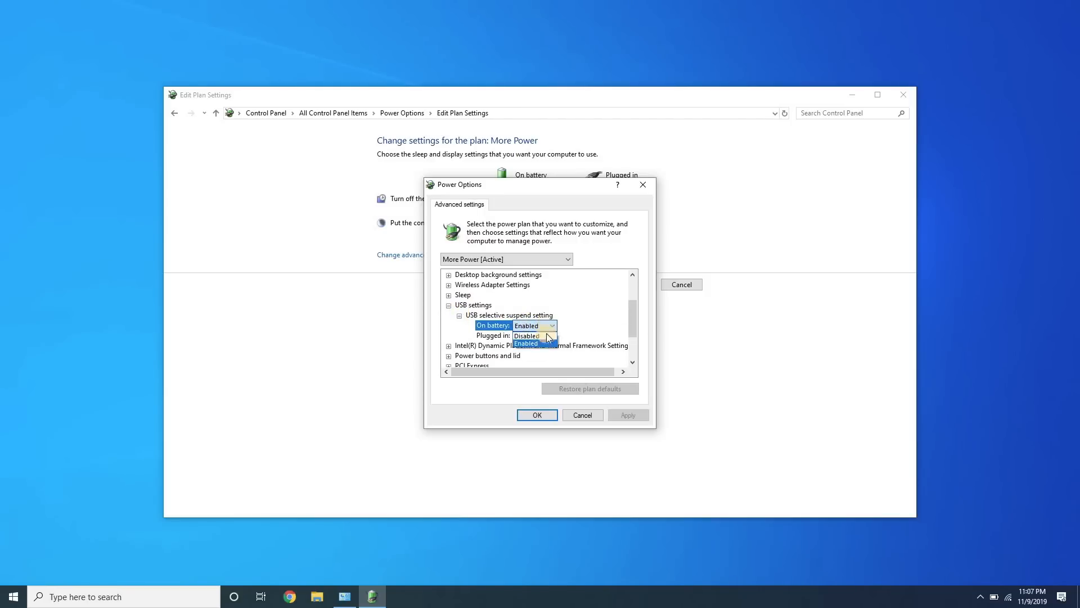
{"action": "left_click", "coordinate": [526, 335]}
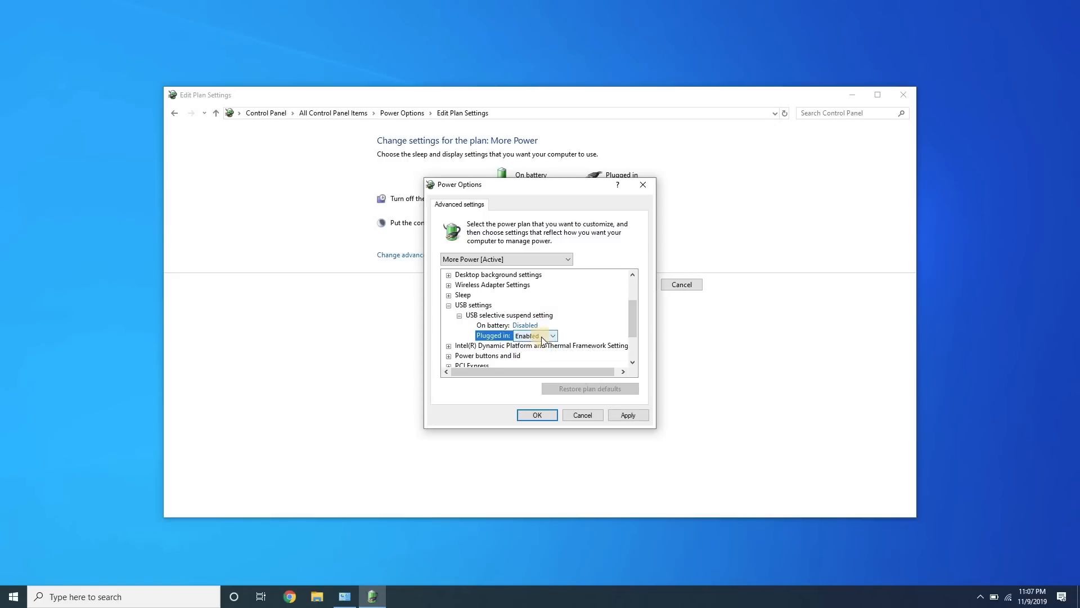
{"action": "left_click", "coordinate": [550, 335]}
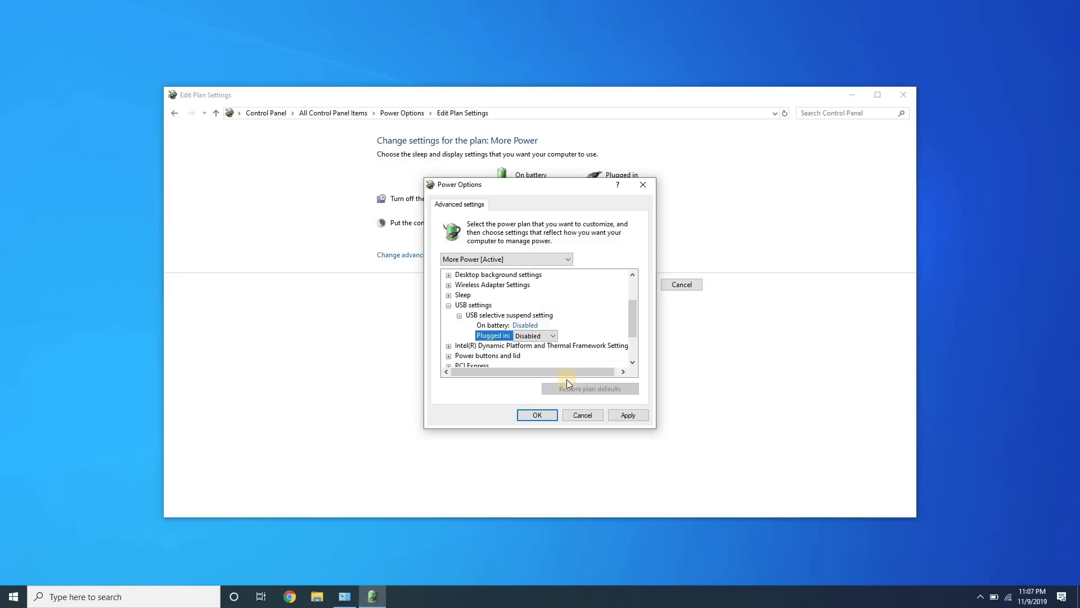